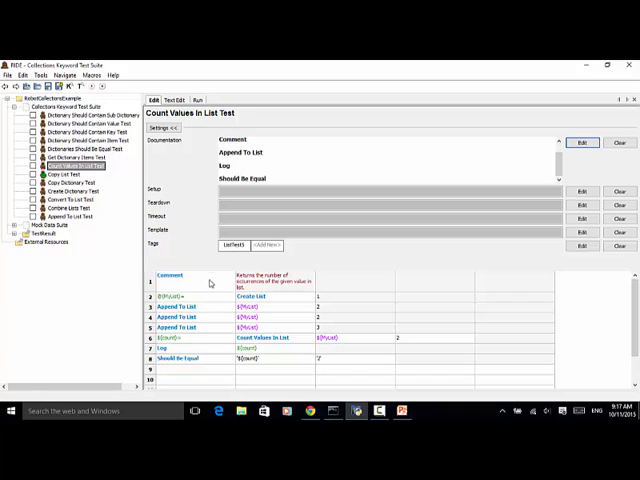
Select Collections Keyword Test Suite in the project tree to show its Collections library import
{"action": "left_click", "coordinate": [195, 276]}
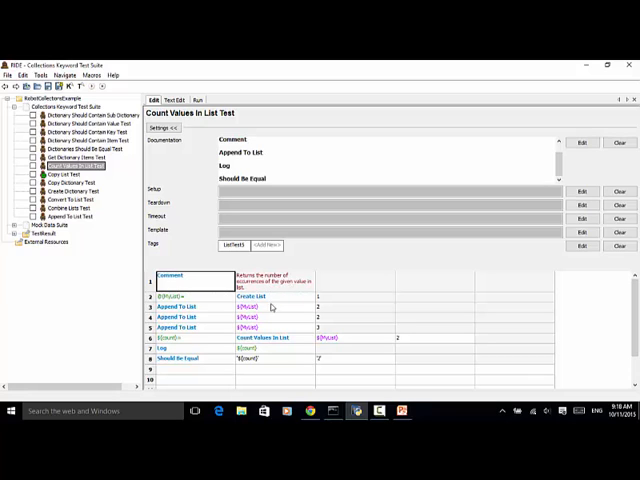
{"action": "mouse_move", "coordinate": [270, 301]}
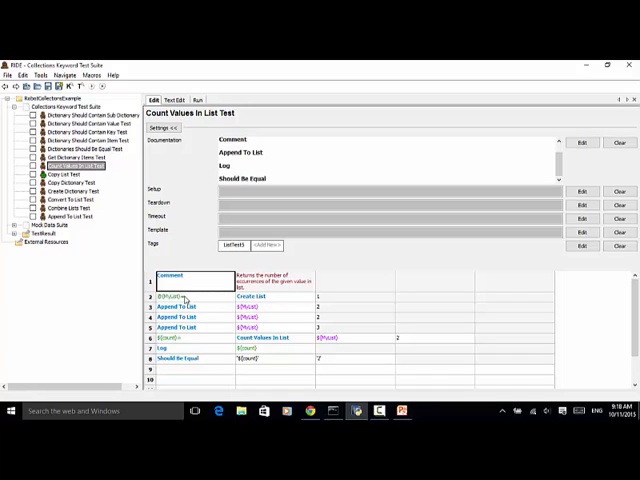
{"action": "mouse_move", "coordinate": [172, 297]}
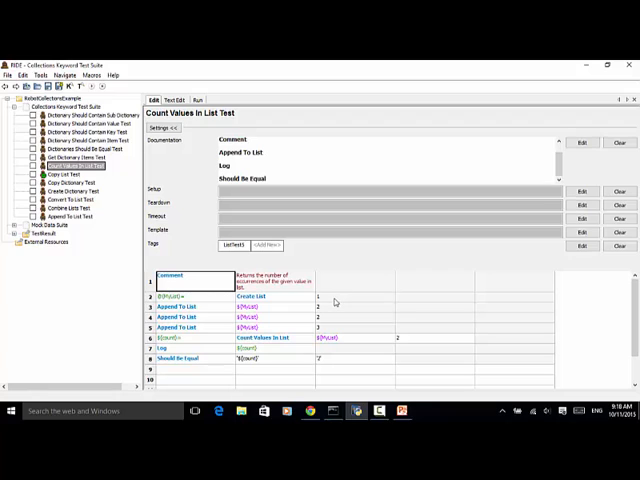
{"action": "mouse_move", "coordinate": [197, 393]}
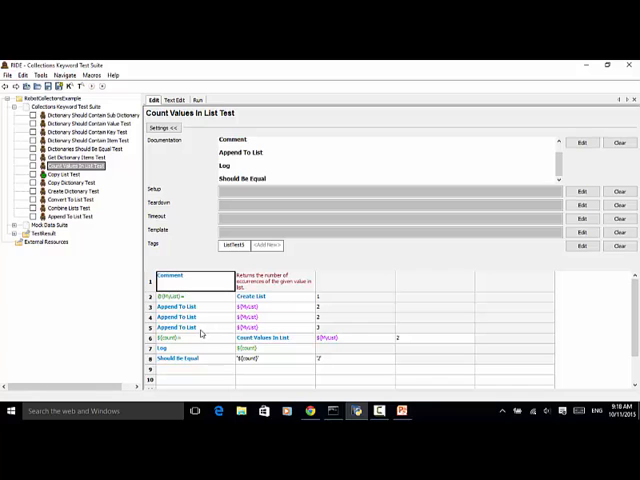
{"action": "mouse_move", "coordinate": [325, 331]}
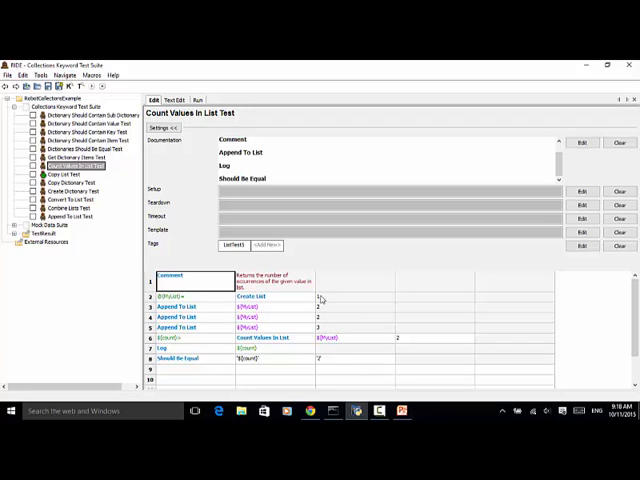
{"action": "mouse_move", "coordinate": [322, 320]}
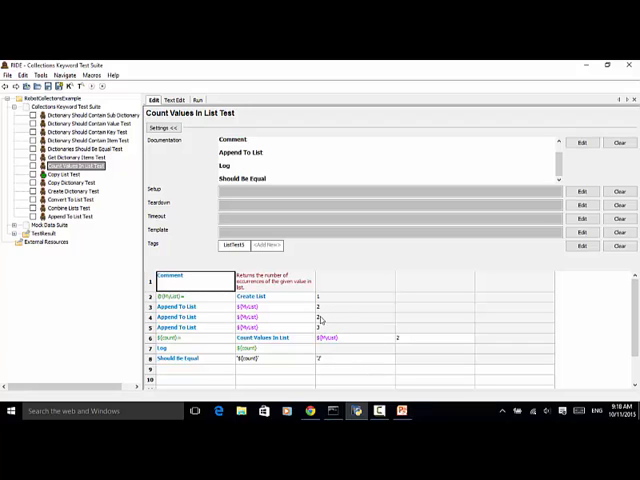
{"action": "mouse_move", "coordinate": [328, 298]}
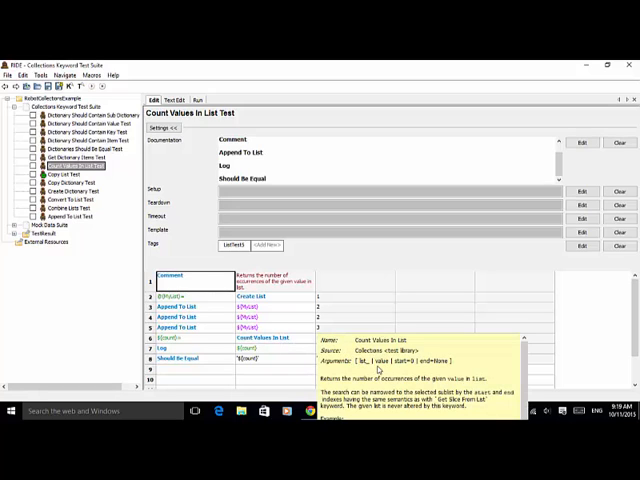
{"action": "mouse_move", "coordinate": [379, 365]}
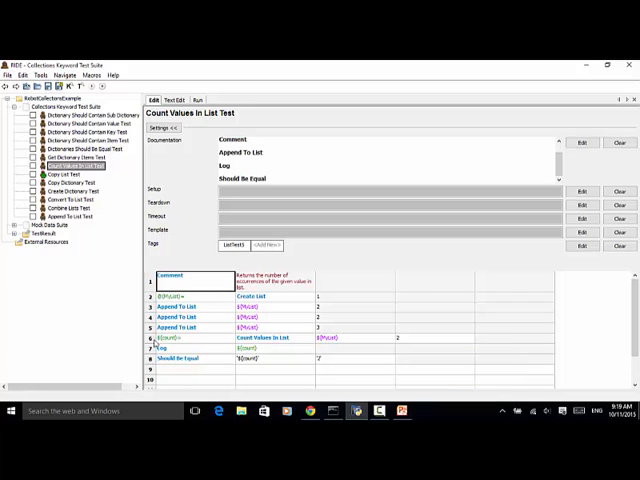
{"action": "mouse_move", "coordinate": [223, 380]}
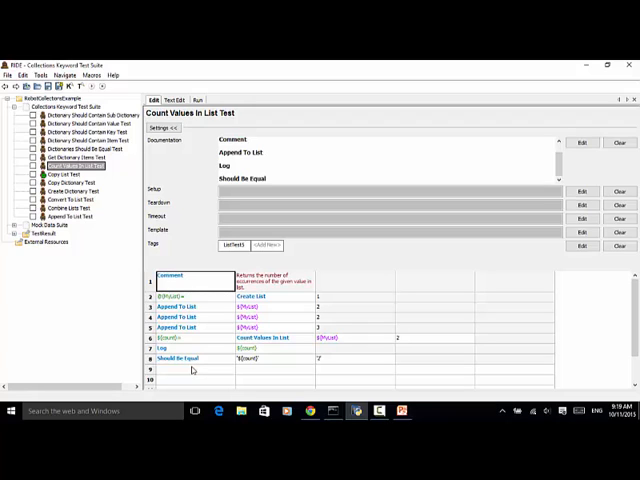
{"action": "mouse_move", "coordinate": [406, 341]}
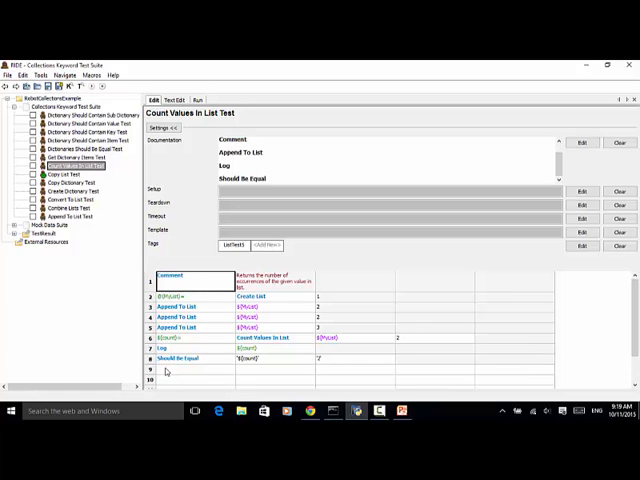
{"action": "mouse_move", "coordinate": [249, 378]}
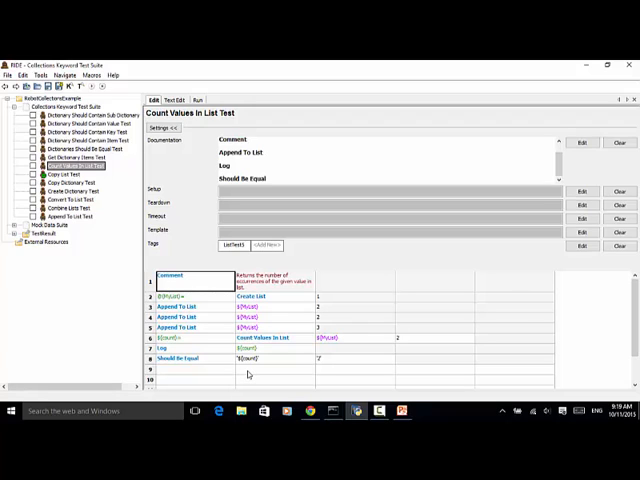
{"action": "mouse_move", "coordinate": [243, 372]}
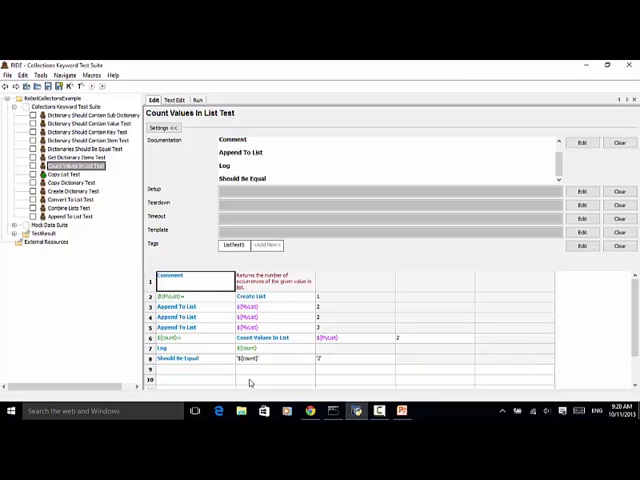
{"action": "mouse_move", "coordinate": [249, 381]}
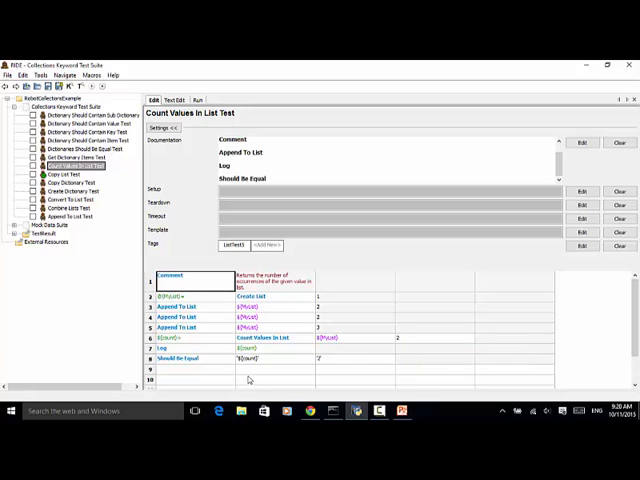
{"action": "mouse_move", "coordinate": [252, 383]}
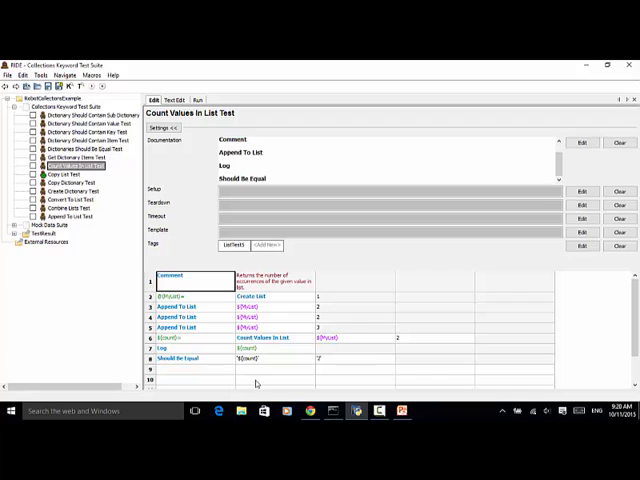
{"action": "mouse_move", "coordinate": [131, 224]}
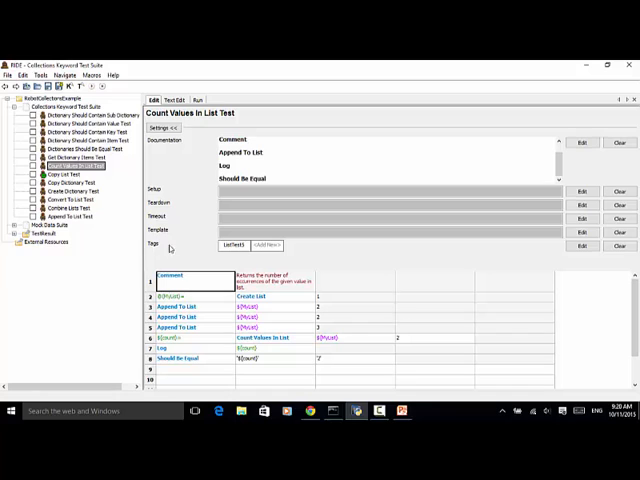
{"action": "mouse_move", "coordinate": [235, 245]}
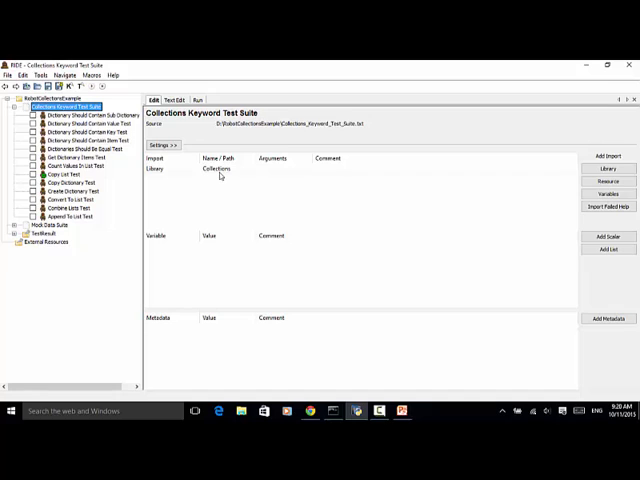
{"action": "mouse_move", "coordinate": [230, 174]}
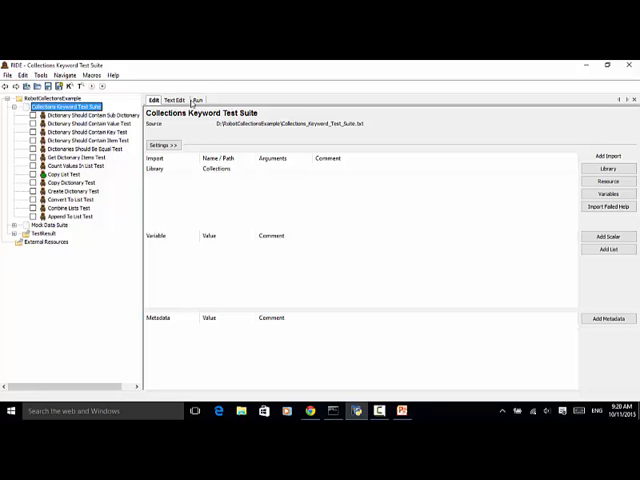
Switch to the Run tab for the ListTest5-tagged Count Values In List test
{"action": "left_click", "coordinate": [198, 99]}
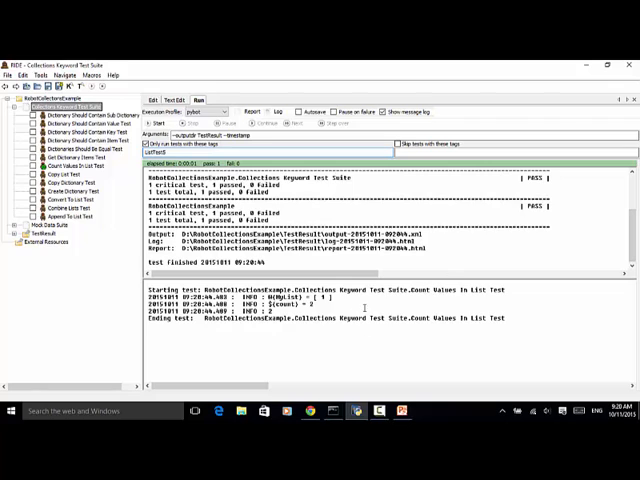
{"action": "mouse_move", "coordinate": [283, 333]}
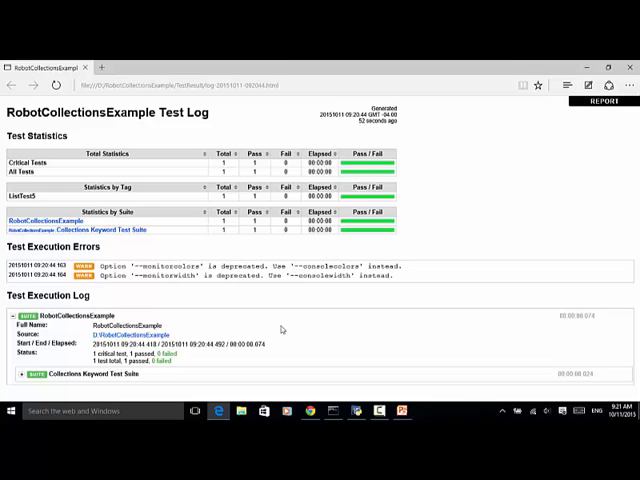
Expand the suite in log.html and scroll through the appends and the count of 2
{"action": "left_click", "coordinate": [37, 375]}
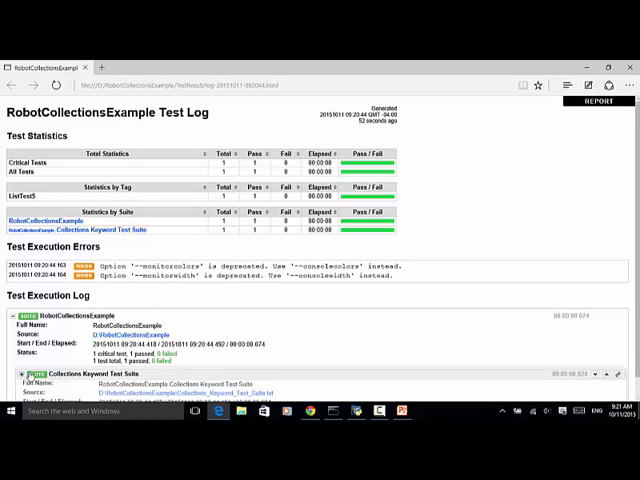
{"action": "scroll", "scroll_direction": "down", "scroll_amount": 3}
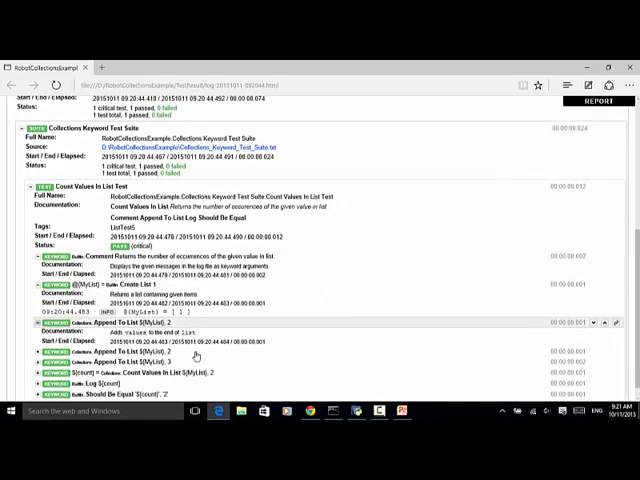
{"action": "scroll", "scroll_direction": "down", "scroll_amount": 3}
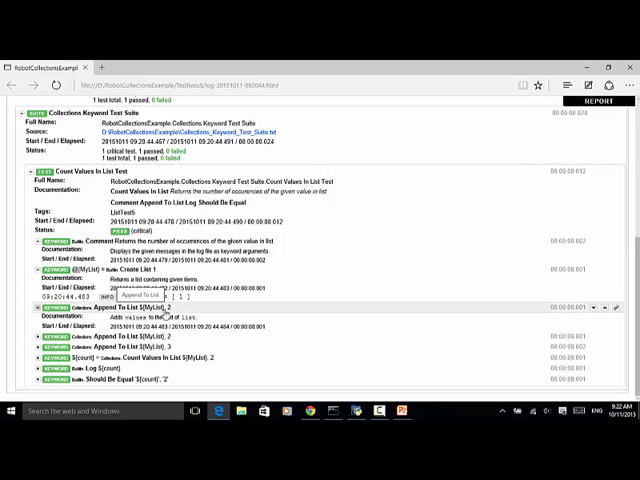
{"action": "mouse_move", "coordinate": [162, 315]}
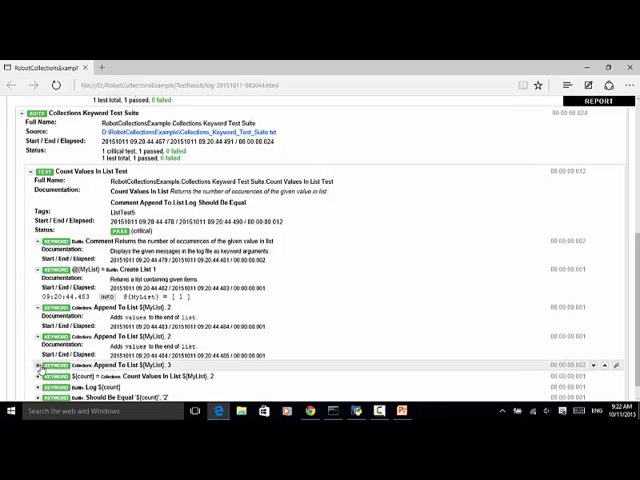
{"action": "scroll", "scroll_direction": "down", "scroll_amount": 3}
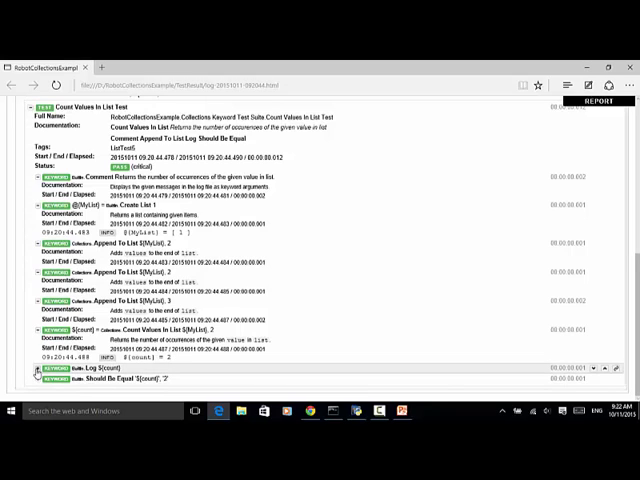
{"action": "scroll", "scroll_direction": "down", "scroll_amount": 3}
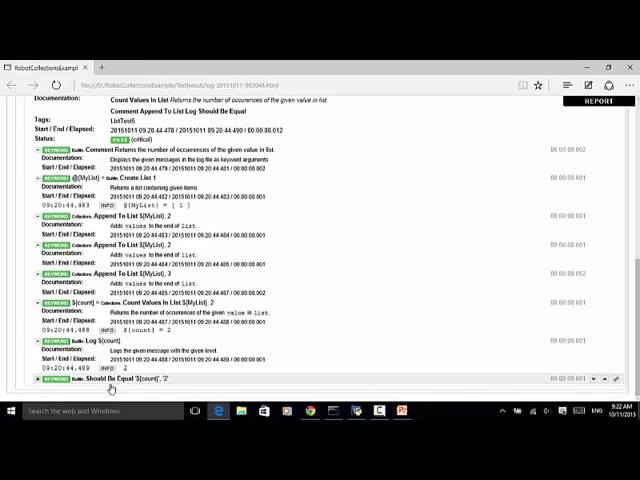
{"action": "mouse_move", "coordinate": [161, 384]}
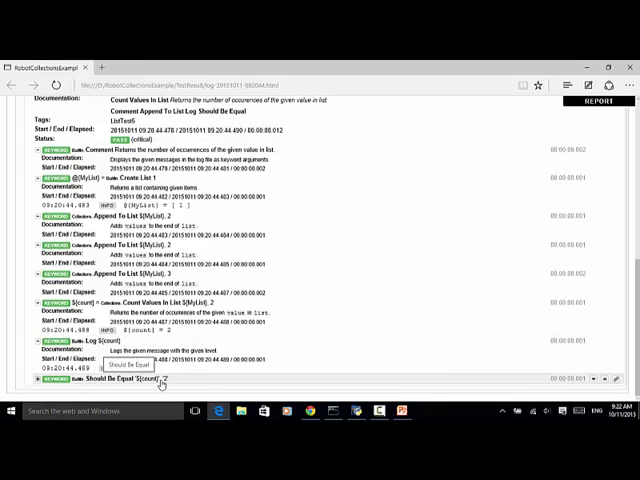
{"action": "mouse_move", "coordinate": [141, 387]}
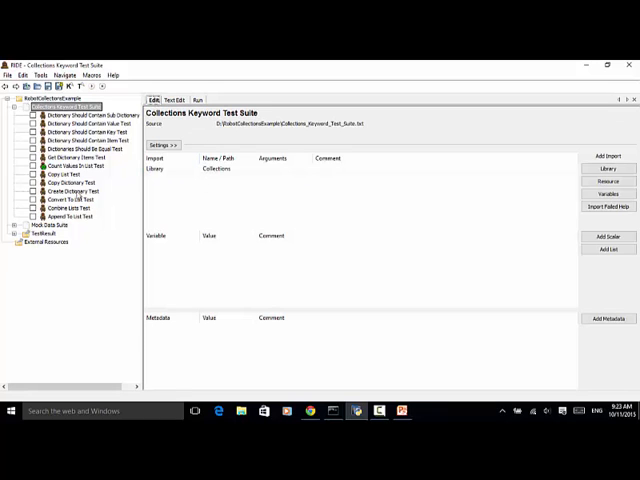
Add two more 'Append To List ${MyList} 3' rows and count values equal to 3
{"action": "left_click", "coordinate": [70, 165]}
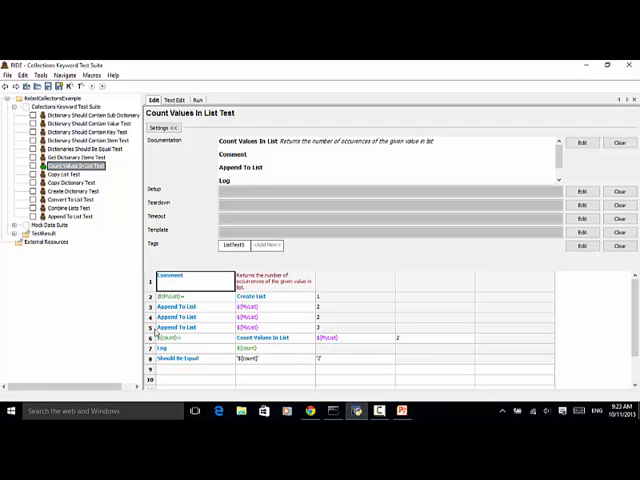
{"action": "right_click", "coordinate": [165, 327]}
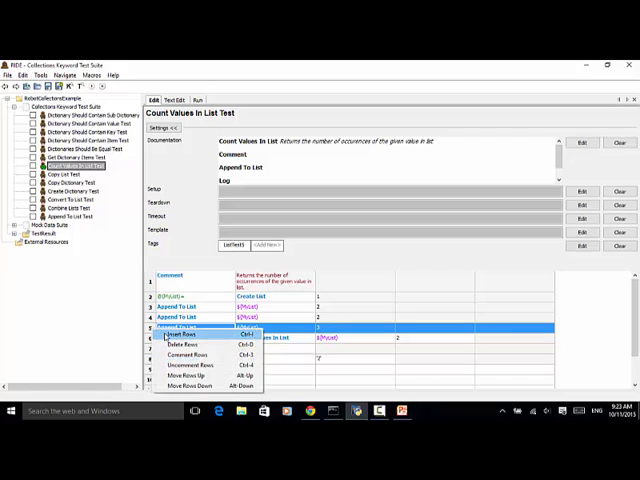
{"action": "left_click", "coordinate": [176, 334]}
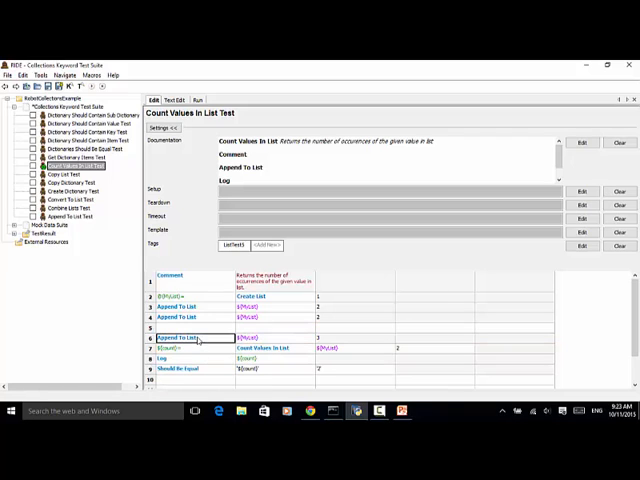
{"action": "left_click", "coordinate": [190, 327]}
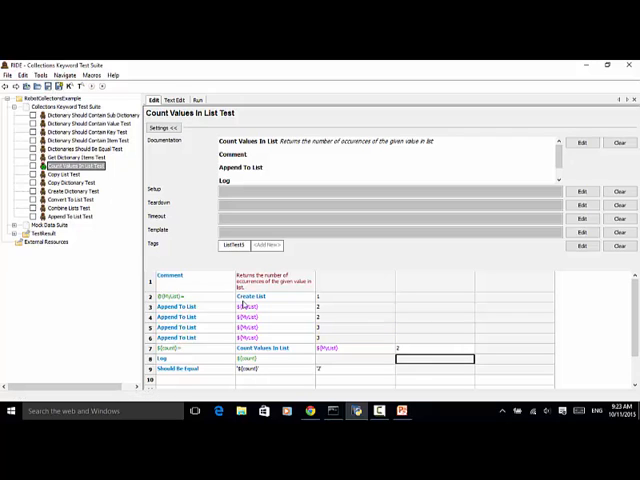
{"action": "left_click", "coordinate": [175, 348]}
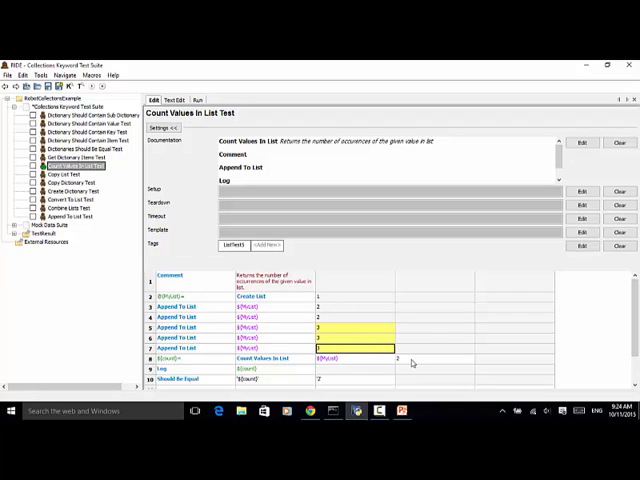
{"action": "left_click", "coordinate": [430, 358]}
{"action": "type", "text": "3"}
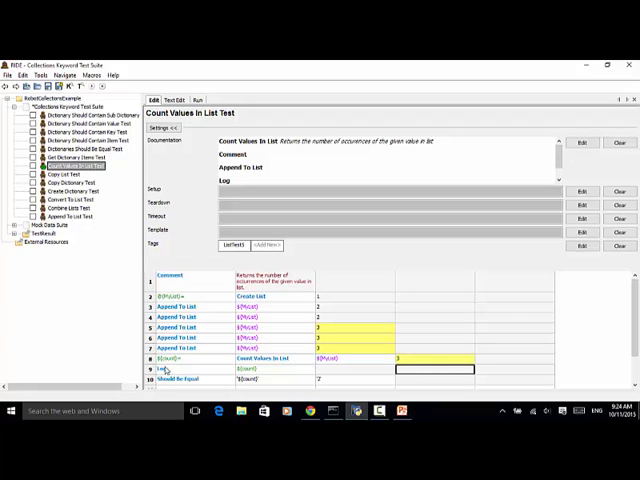
{"action": "mouse_move", "coordinate": [245, 385]}
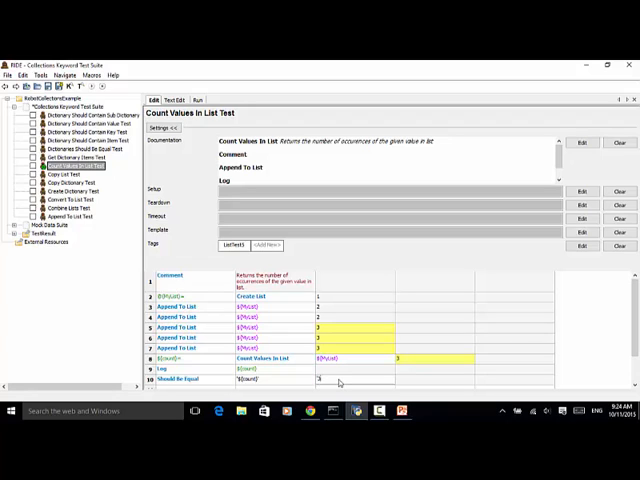
Set the Should Be Equal expected value to 3 and start the test run
{"action": "left_click", "coordinate": [345, 379]}
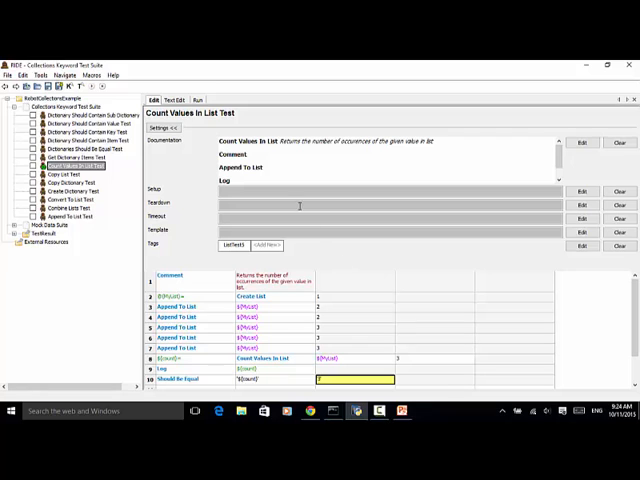
{"action": "left_click", "coordinate": [198, 99]}
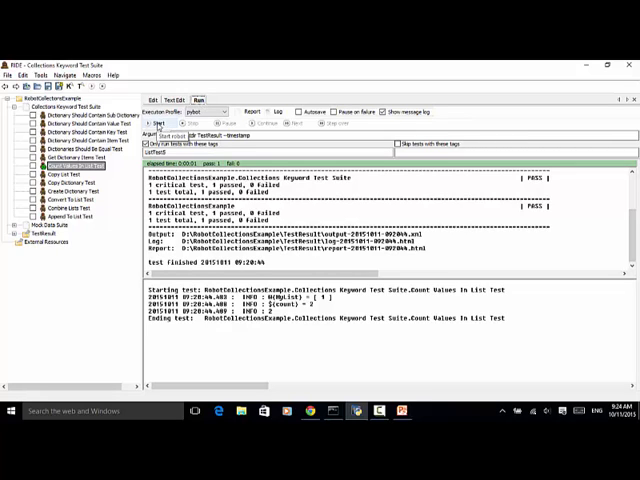
{"action": "left_click", "coordinate": [158, 122]}
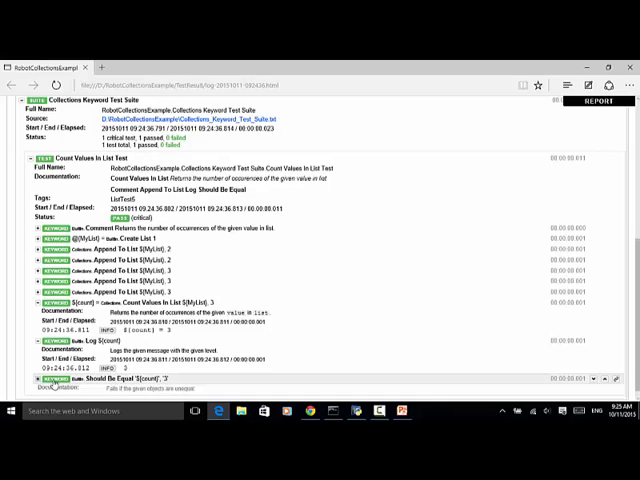
Scroll through the new log.html showing three 3s appended and a count of 3
{"action": "scroll", "scroll_direction": "down", "scroll_amount": 3}
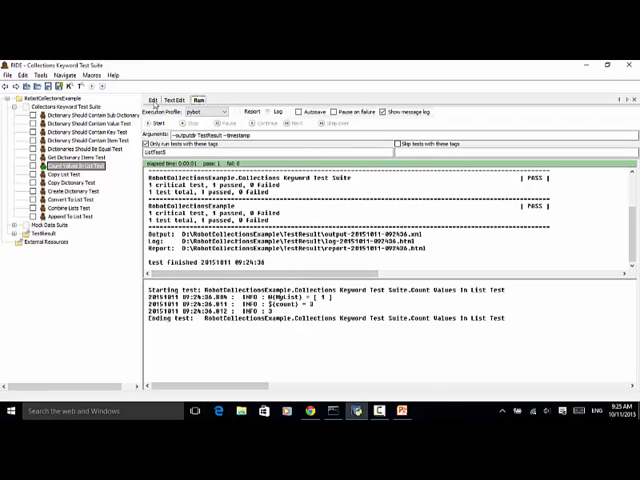
Return to the Edit tab showing the Count Values In List test steps
{"action": "left_click", "coordinate": [152, 99]}
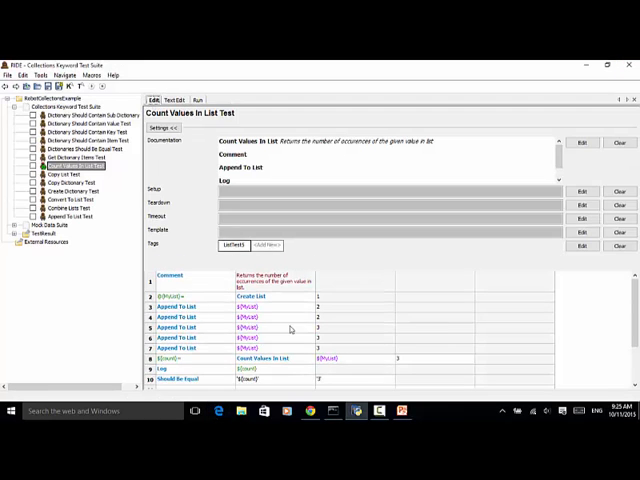